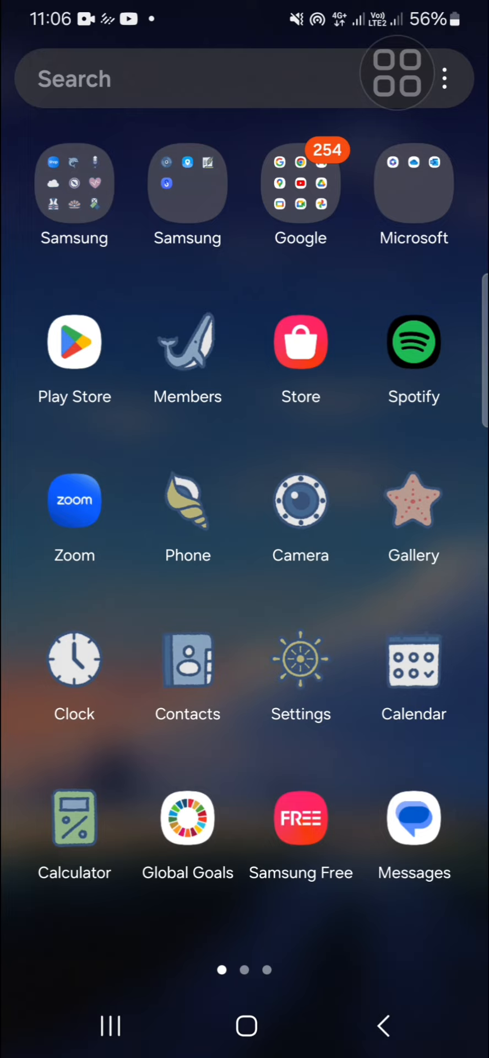
- Launch the Settings app from the app drawer
{"action": "left_click", "coordinate": [398, 77]}
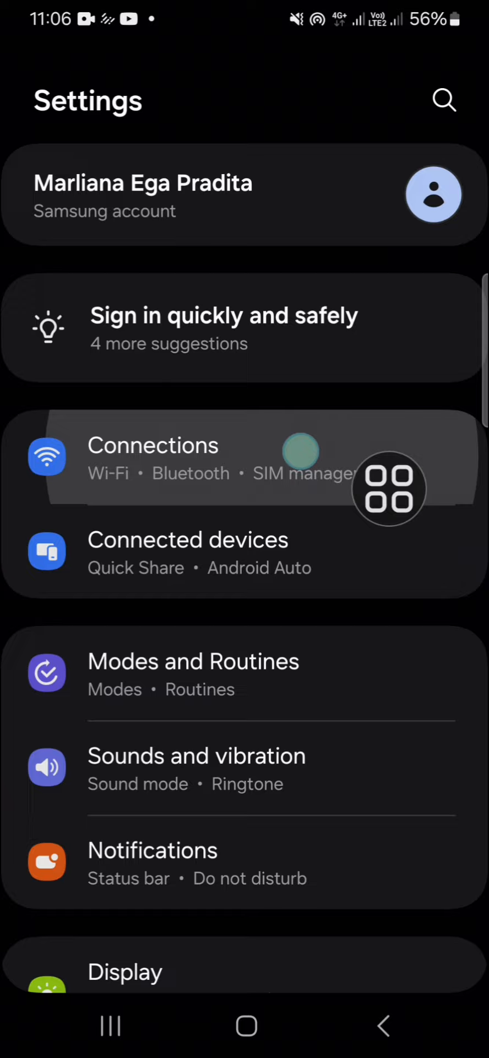
- Go through Connections to the Mobile Hotspot detail page with the hotspot switched on
{"action": "left_click", "coordinate": [152, 459]}
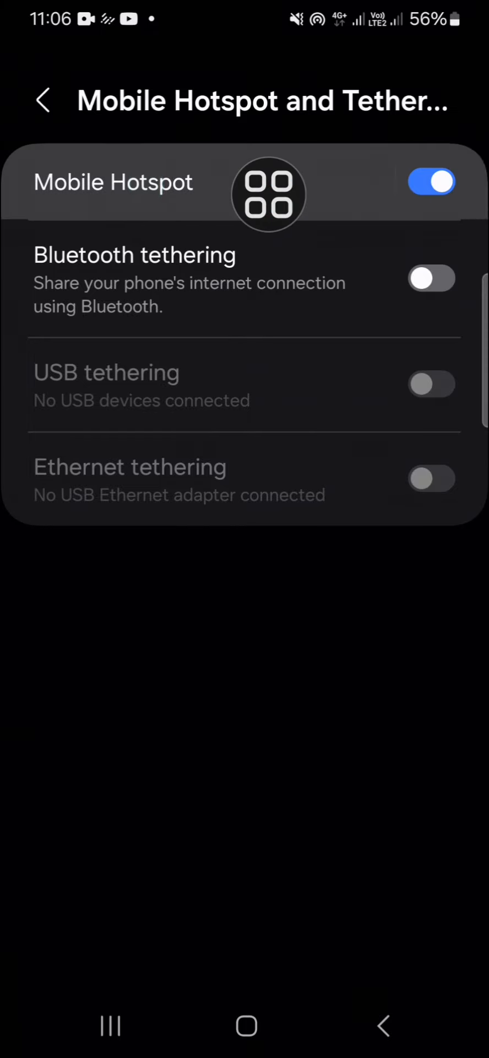
{"action": "left_click", "coordinate": [112, 182]}
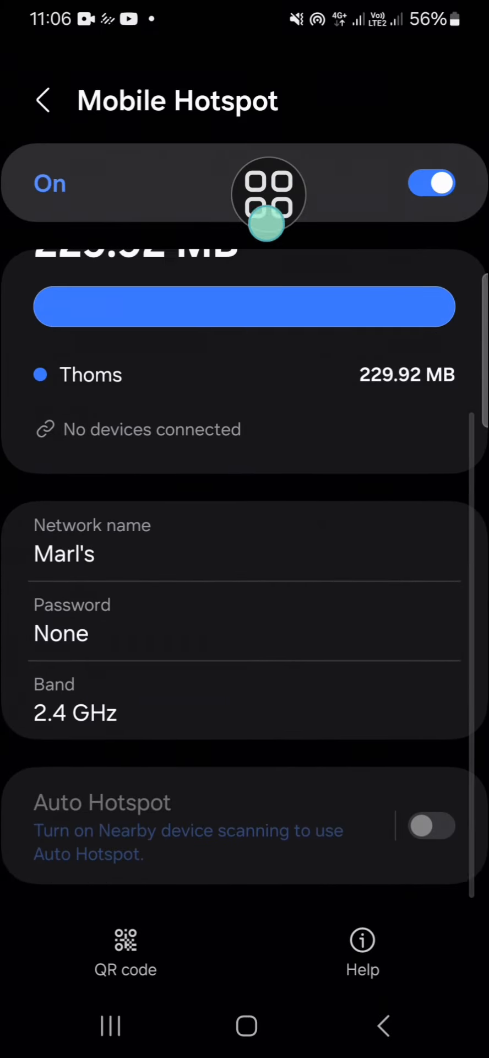